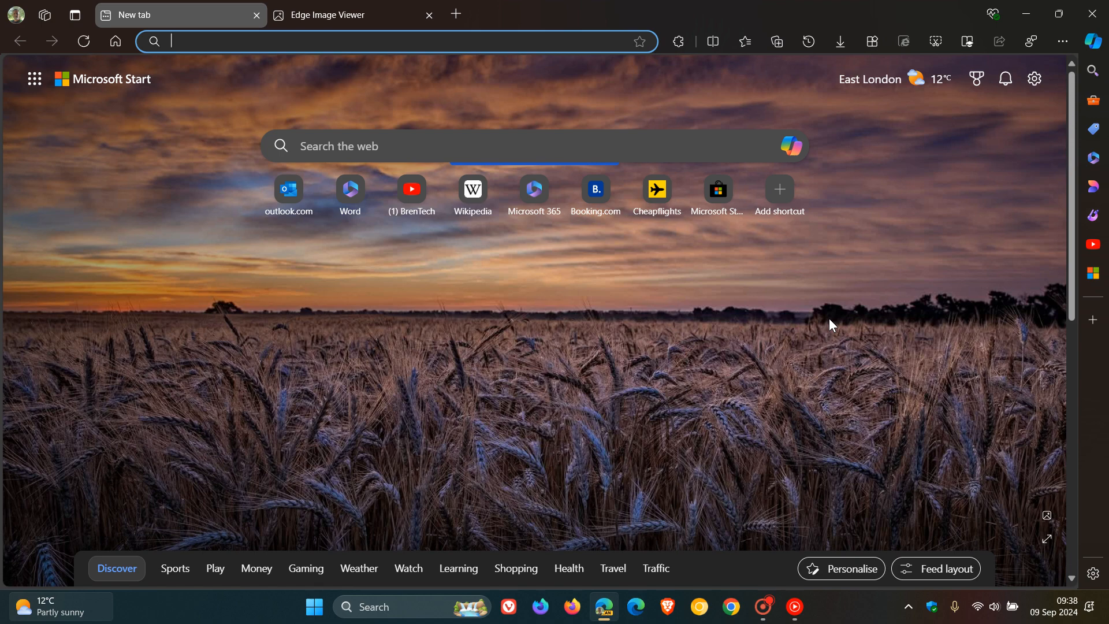
mouse_move(499, 237)
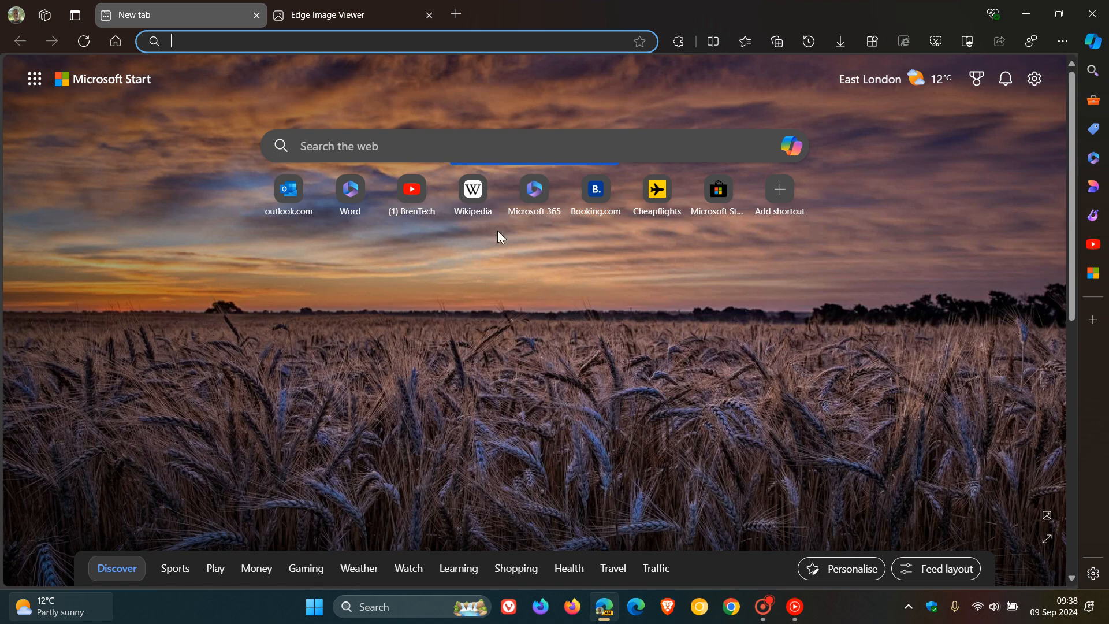
mouse_move(769, 362)
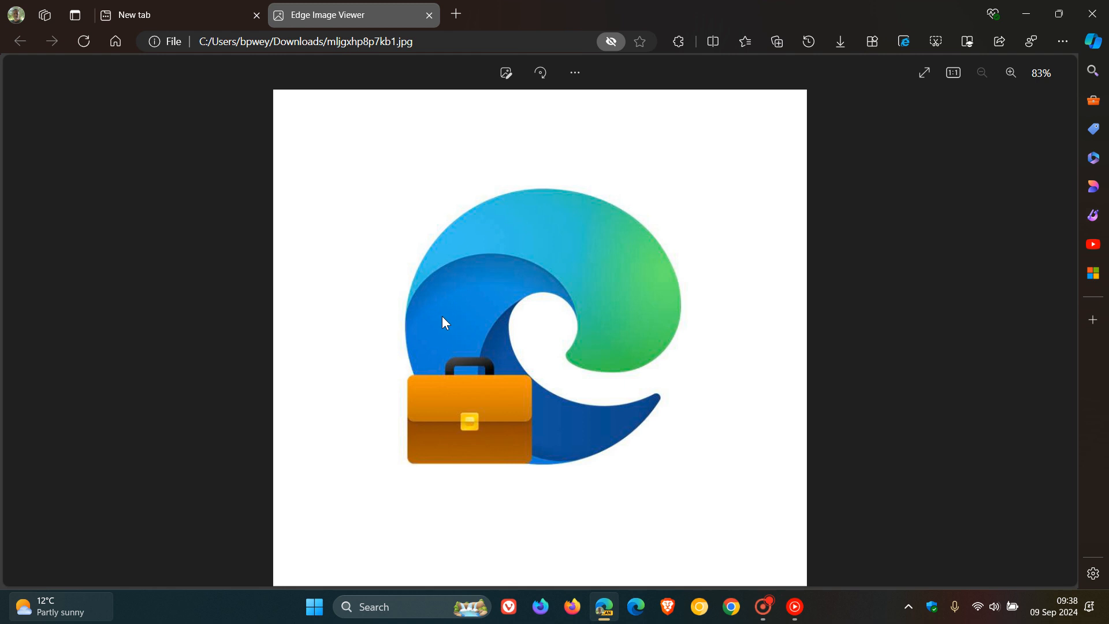
mouse_move(514, 428)
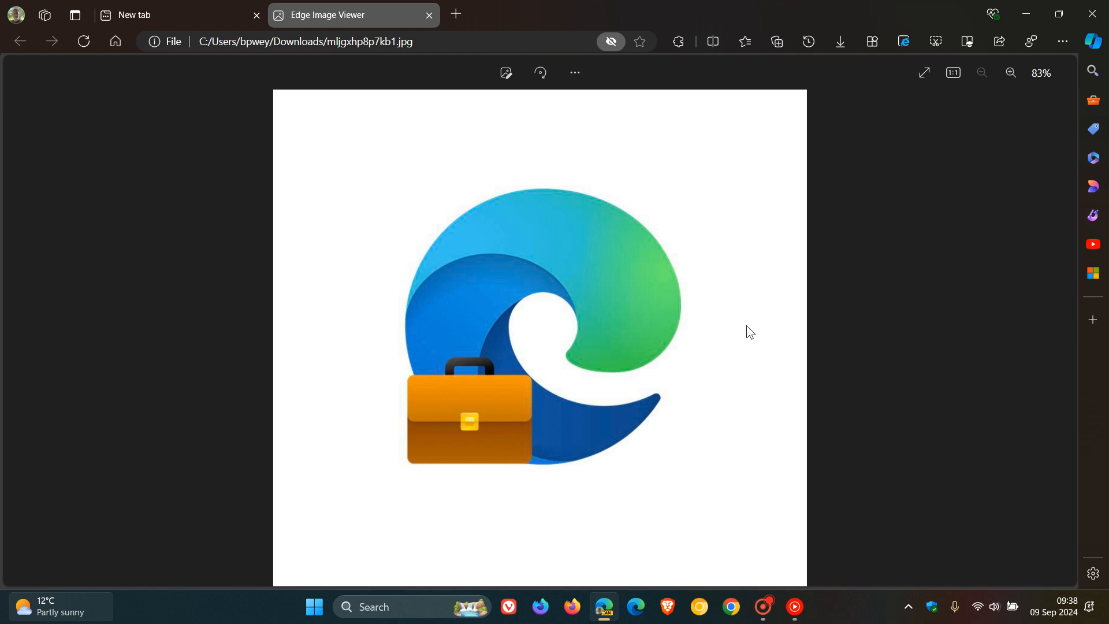
mouse_move(170, 28)
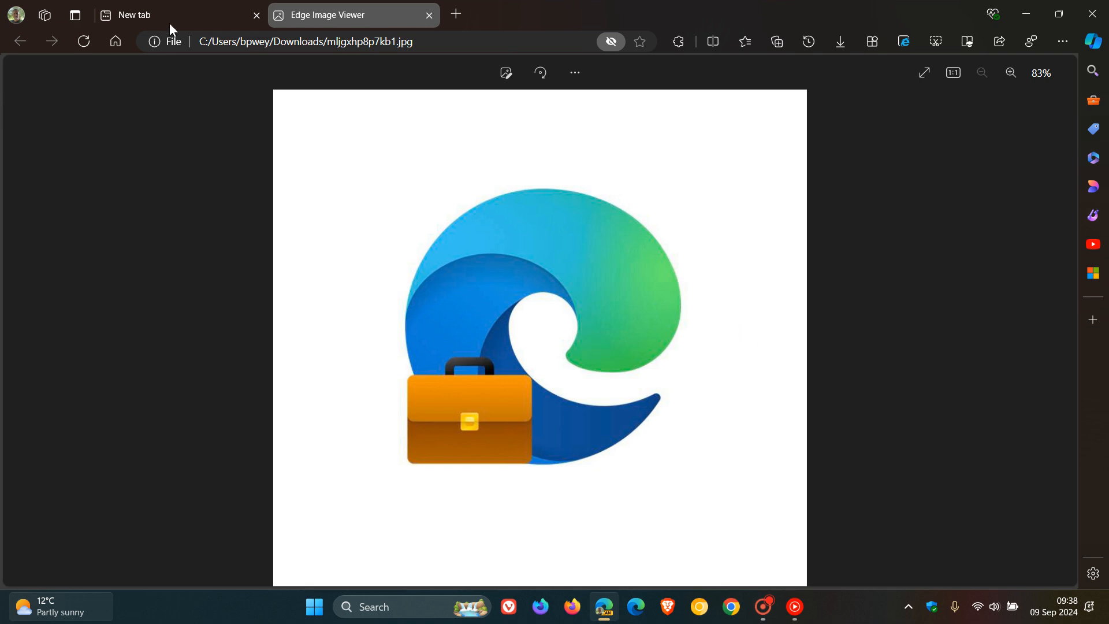
Return to the new tab, open the profile summary, and go to browser settings
click(177, 15)
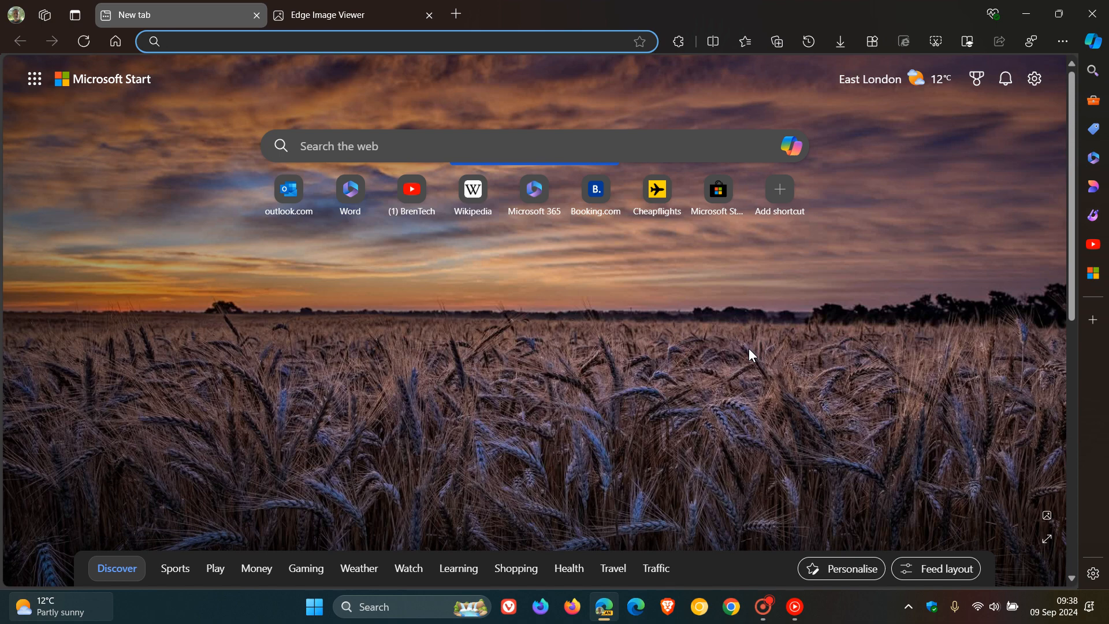
mouse_move(723, 344)
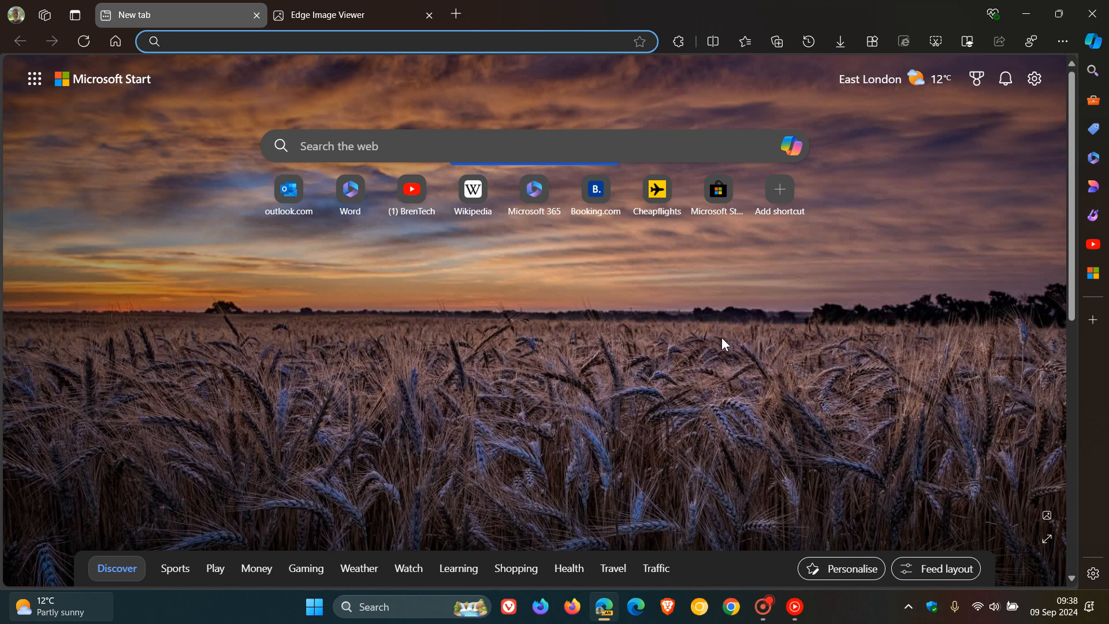
mouse_move(671, 341)
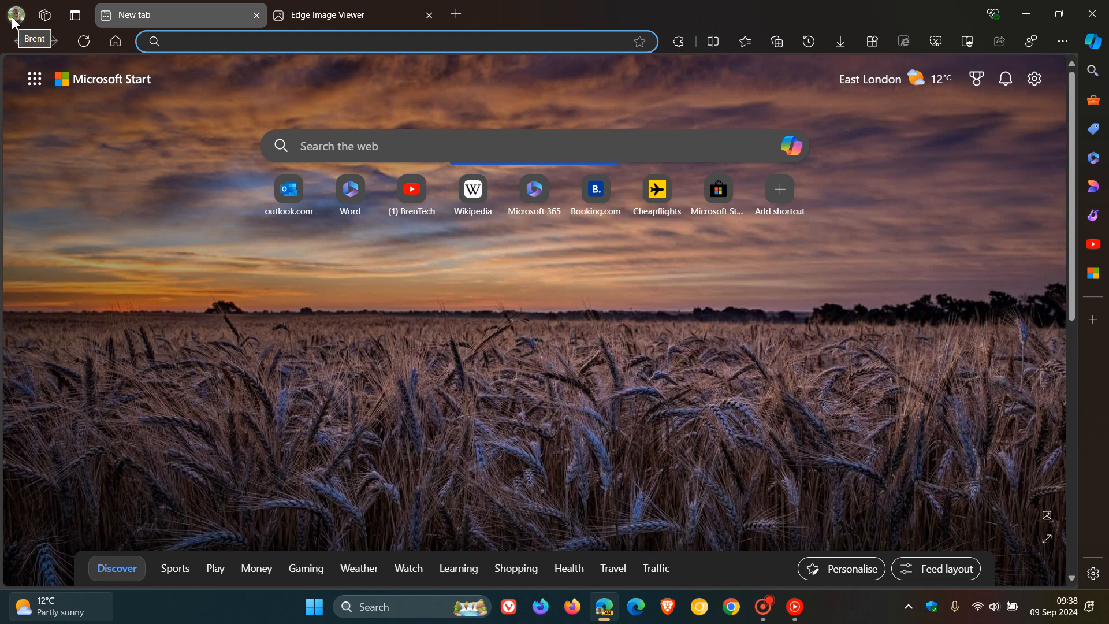
click(13, 14)
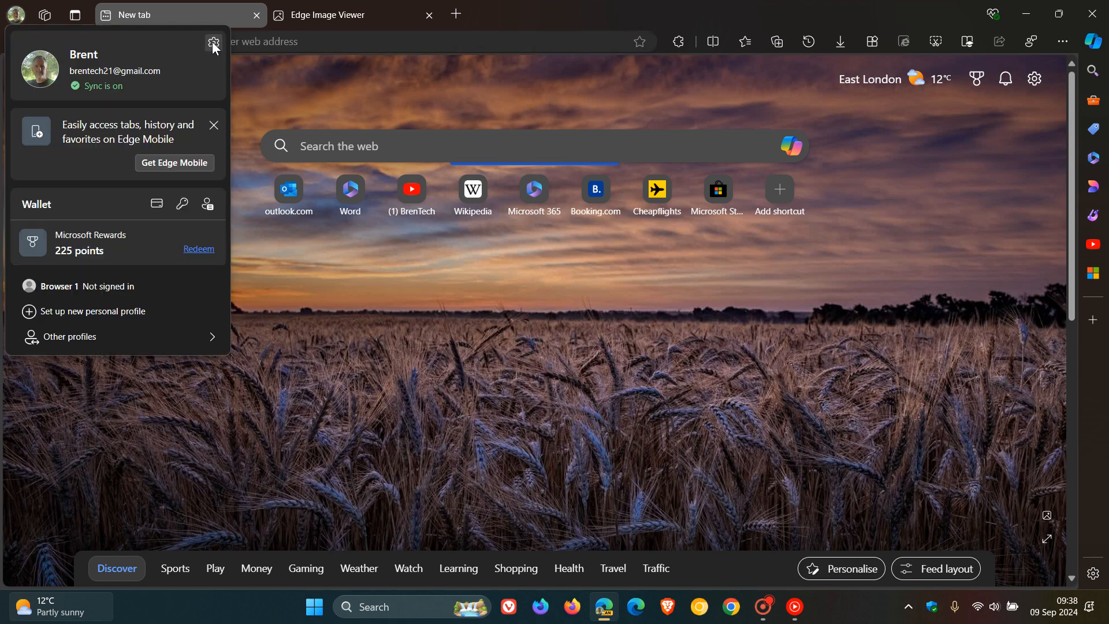
click(213, 44)
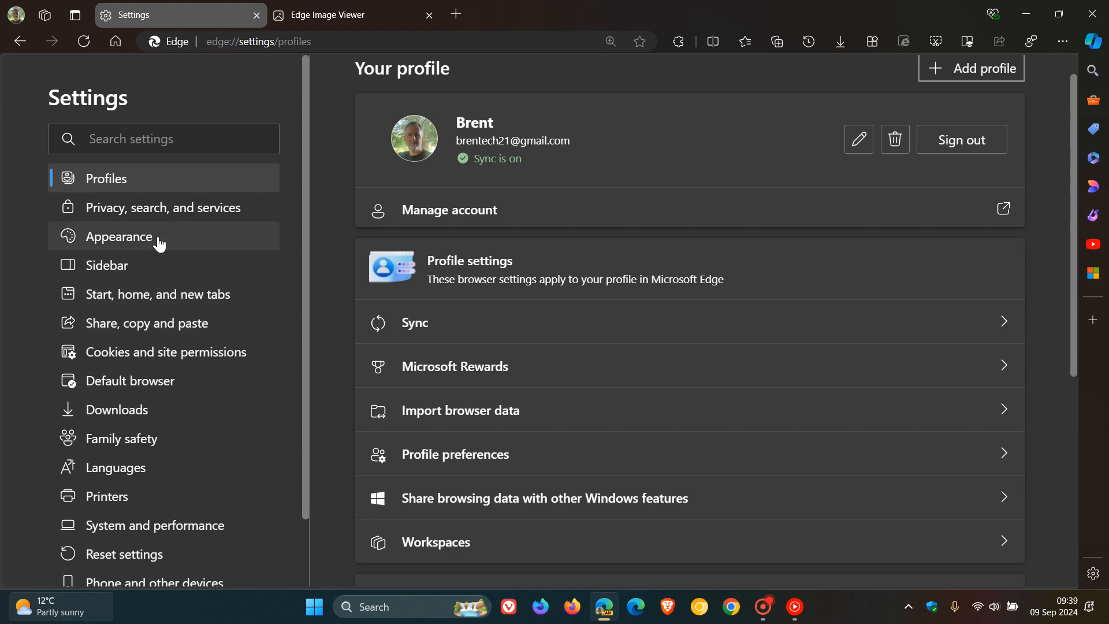
Under Appearance > Customize toolbar, turn on 'Show briefcase icon on work profiles'
click(121, 236)
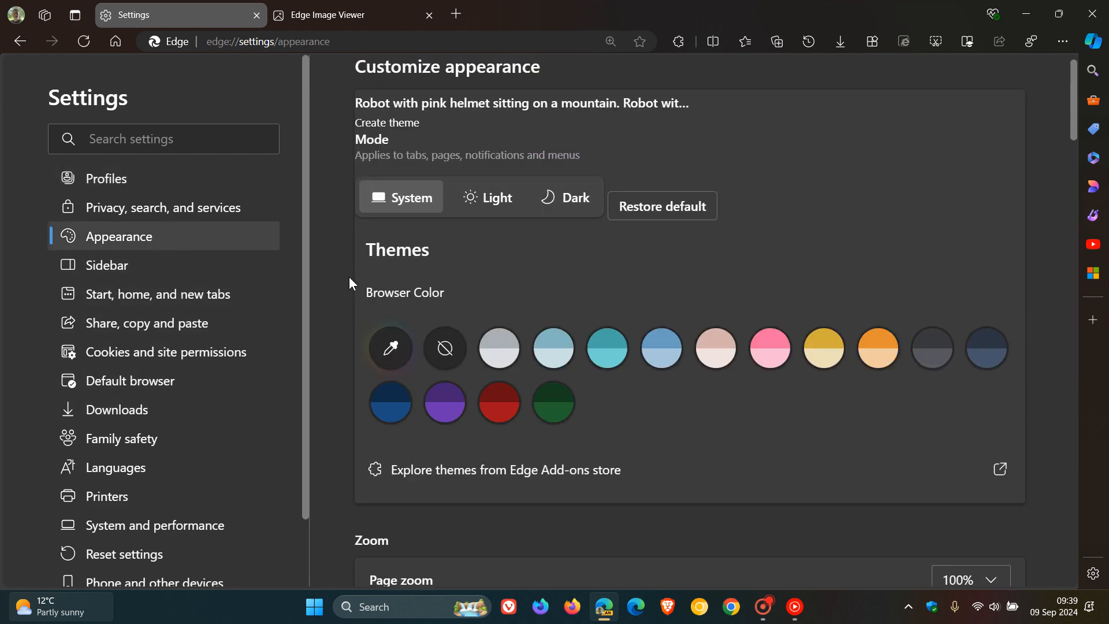
scroll(down, 3)
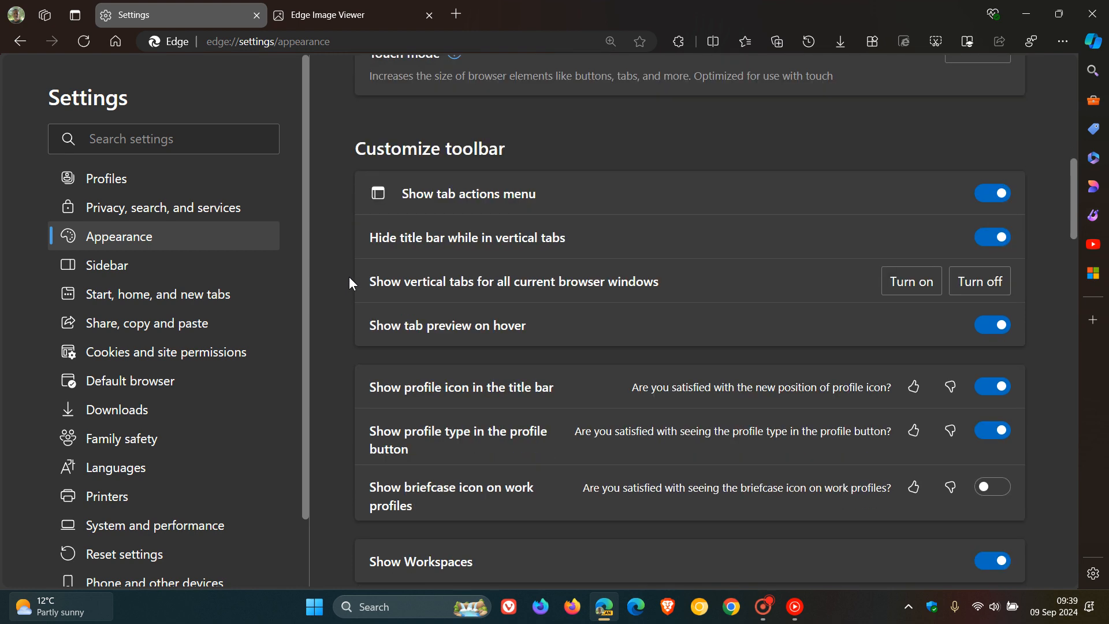
scroll(down, 3)
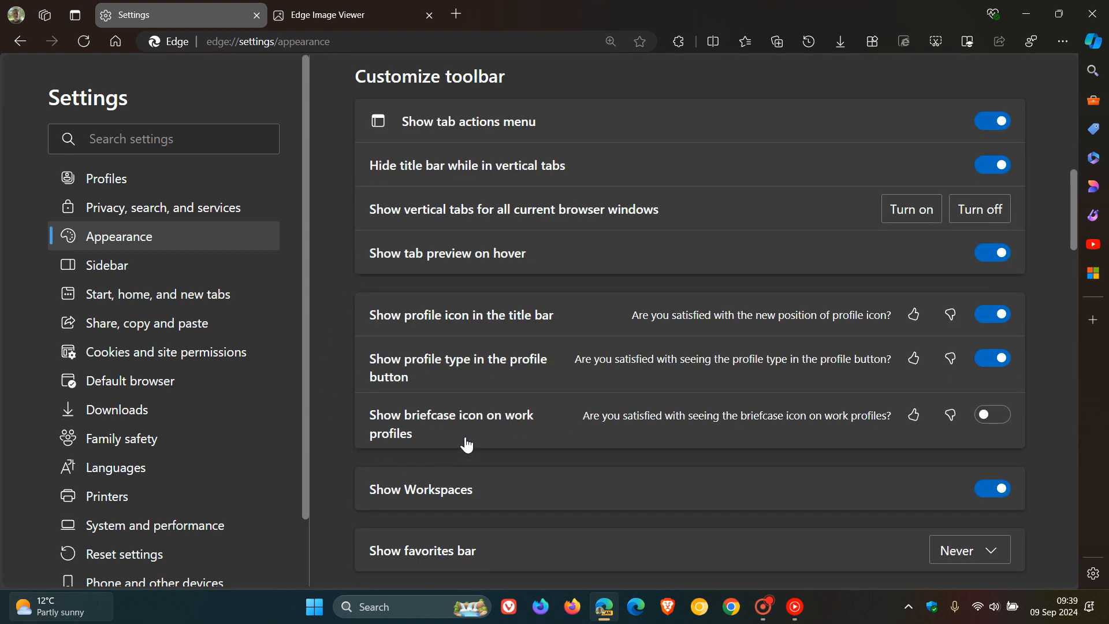
mouse_move(700, 457)
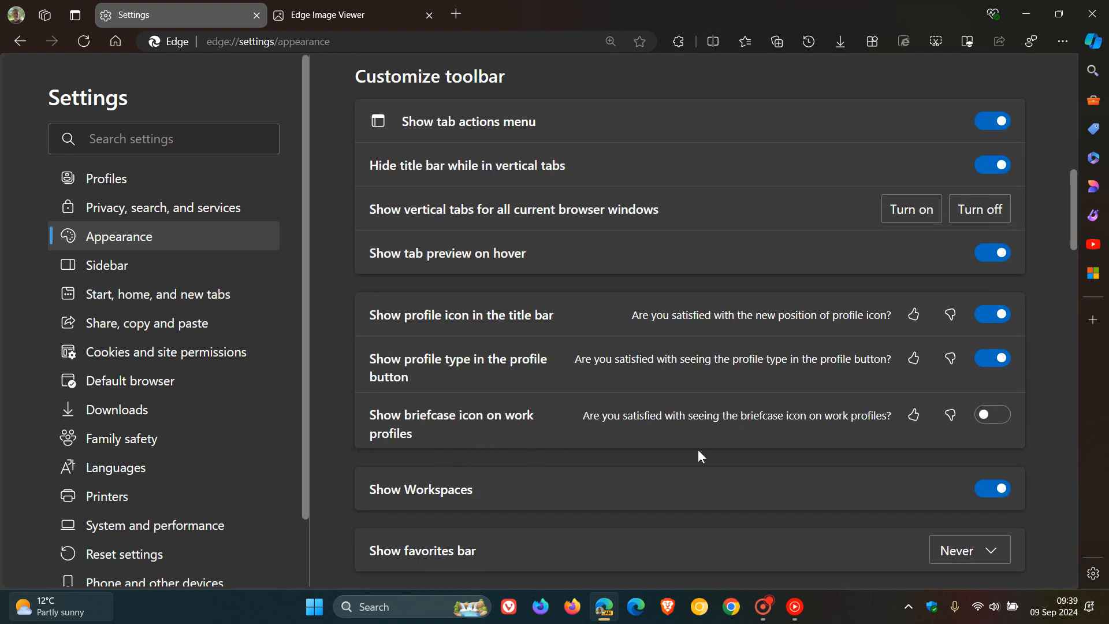
click(991, 415)
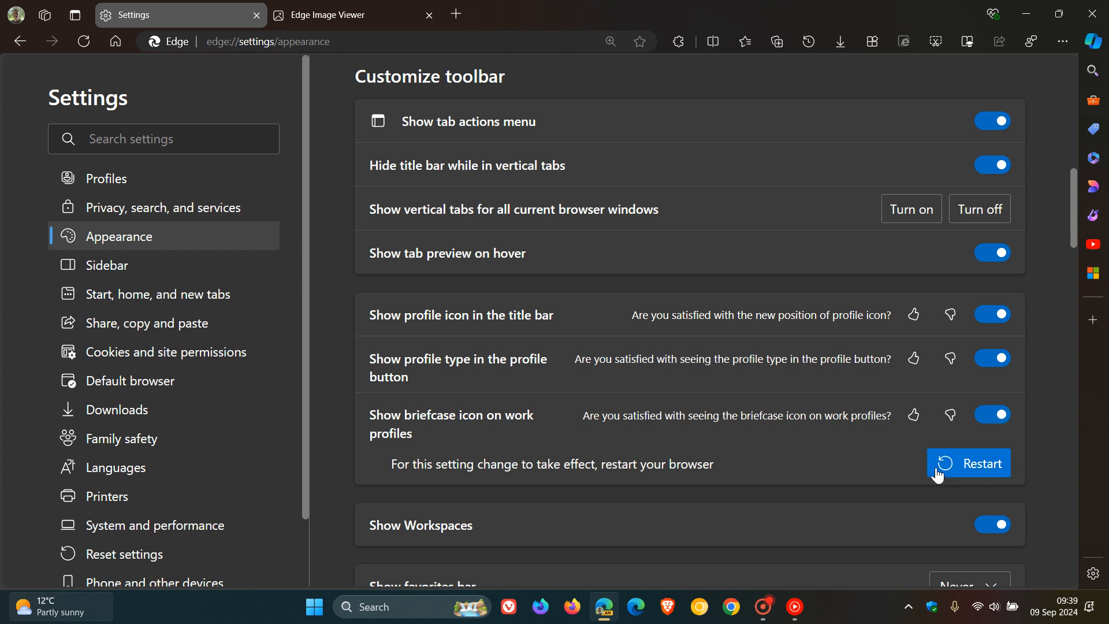
mouse_move(1064, 448)
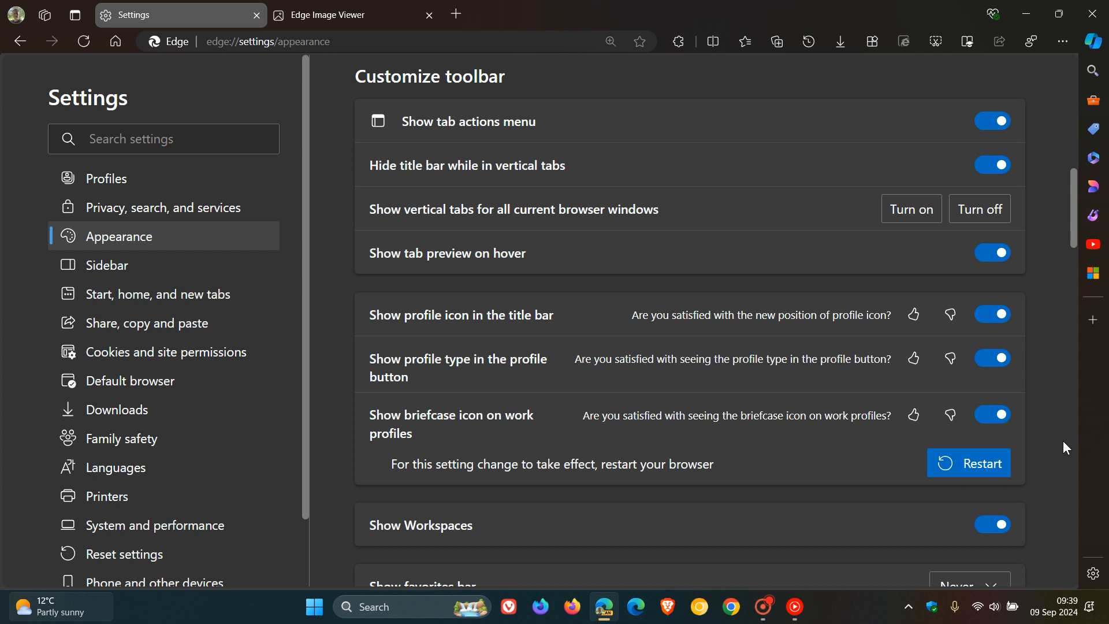
mouse_move(890, 453)
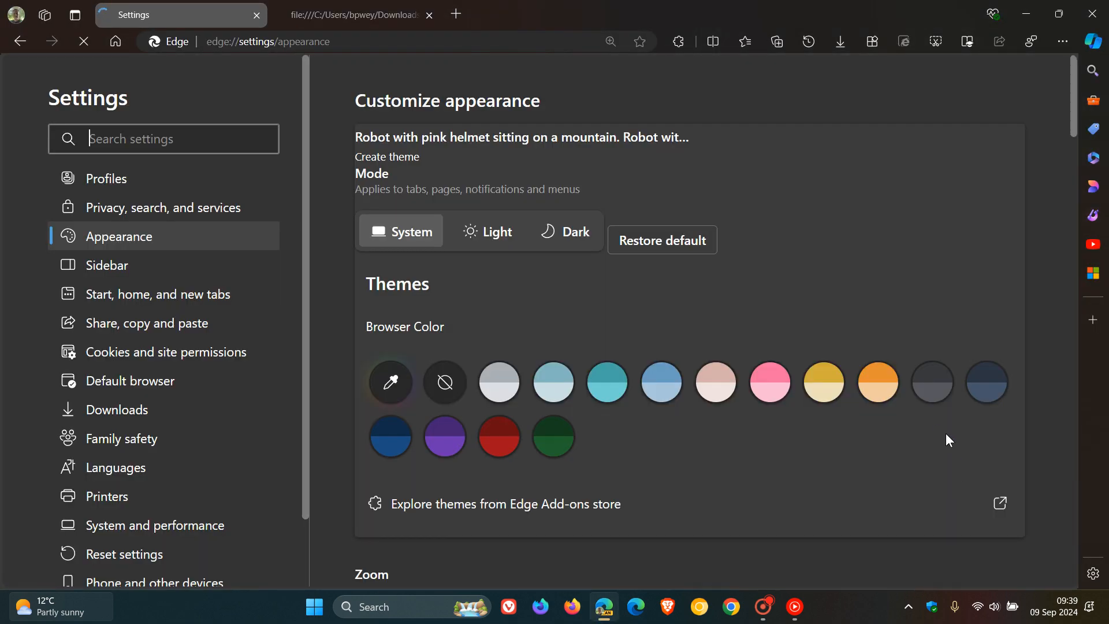
Scroll the restarted Appearance settings down to Customize toolbar to check the briefcase toggle
scroll(down, 3)
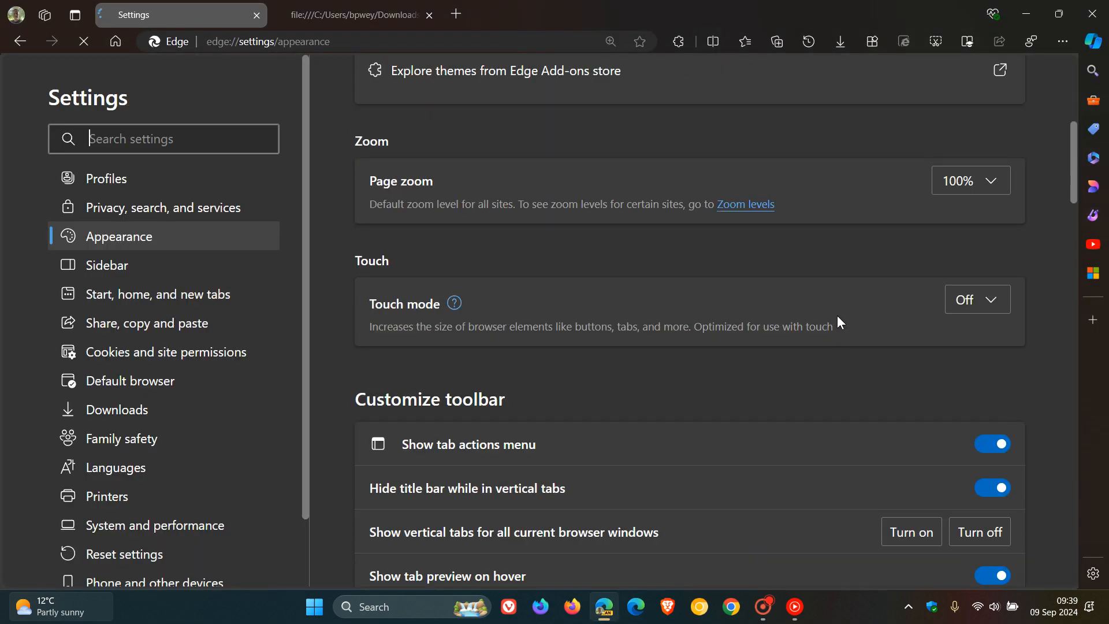
scroll(down, 3)
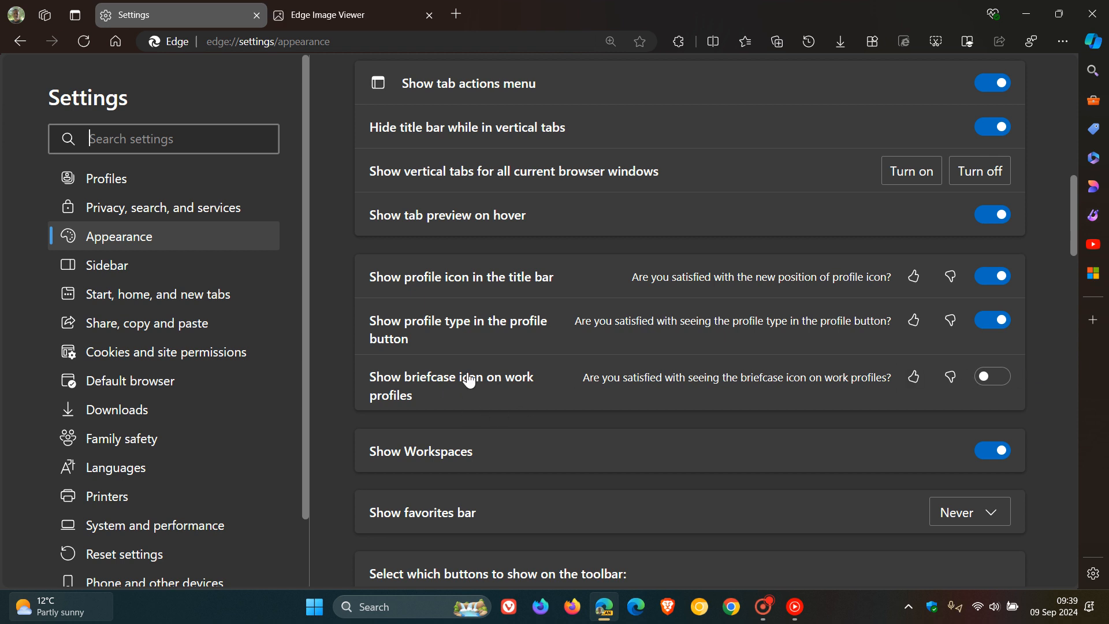
mouse_move(466, 328)
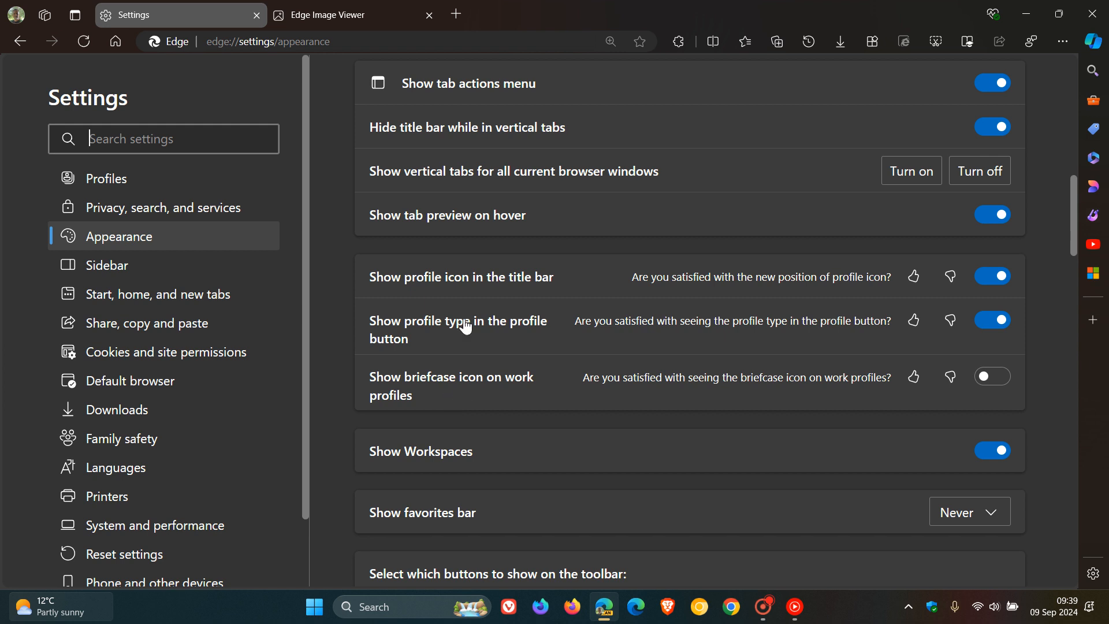
click(15, 14)
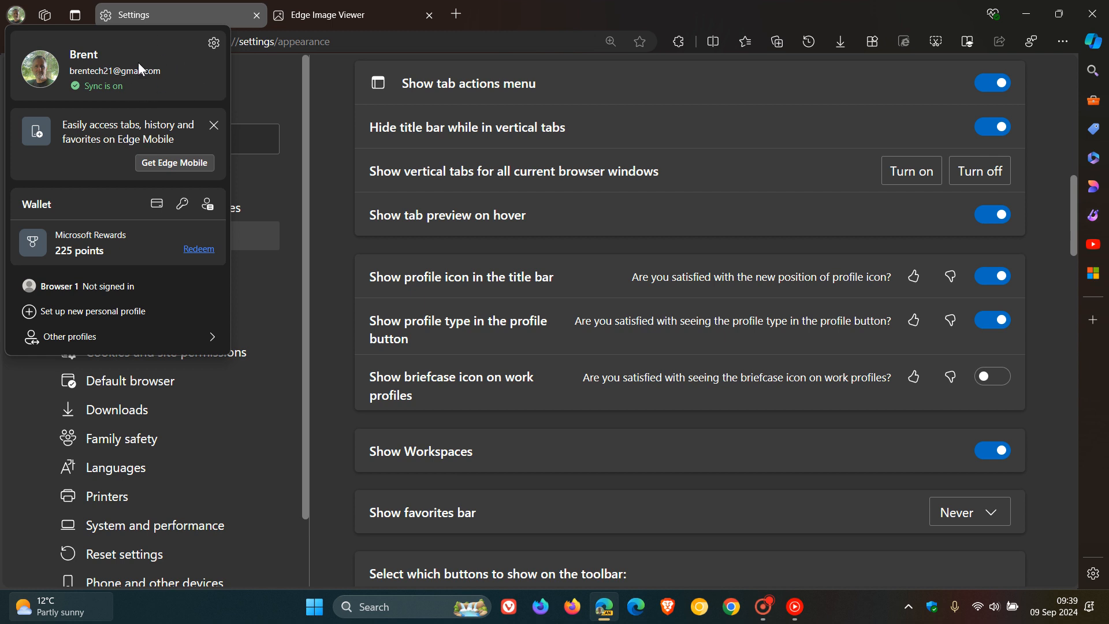
mouse_move(186, 109)
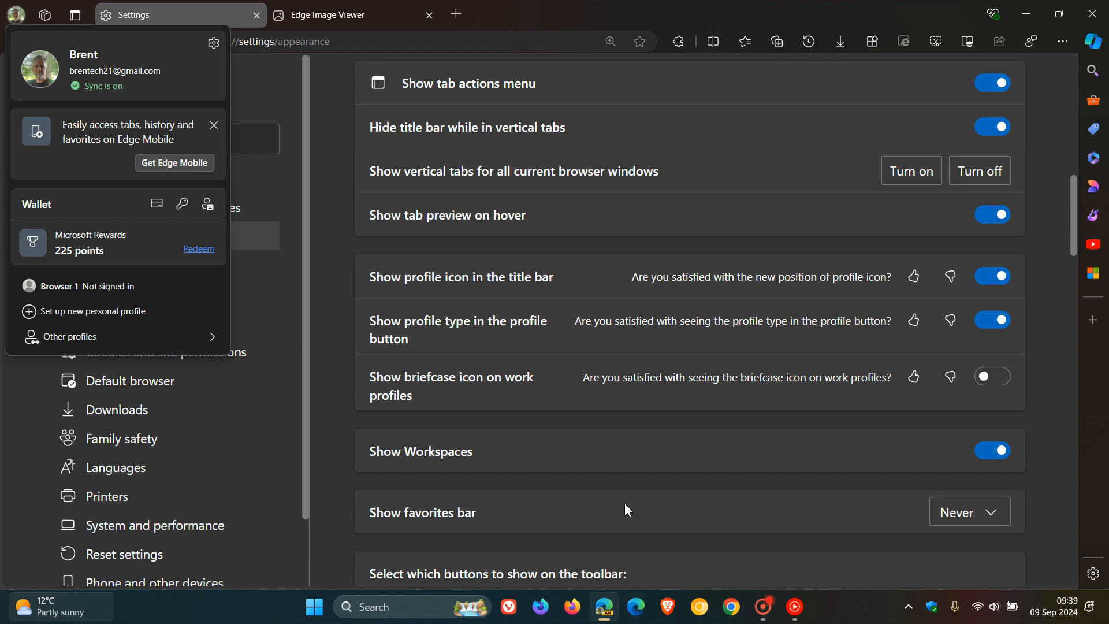
click(351, 14)
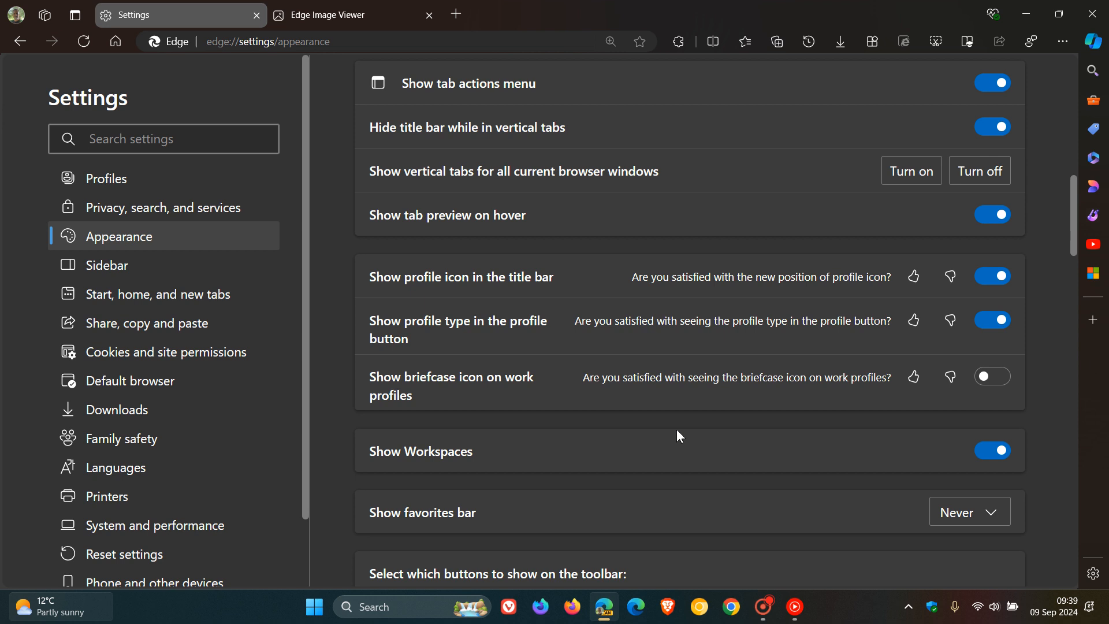
mouse_move(682, 422)
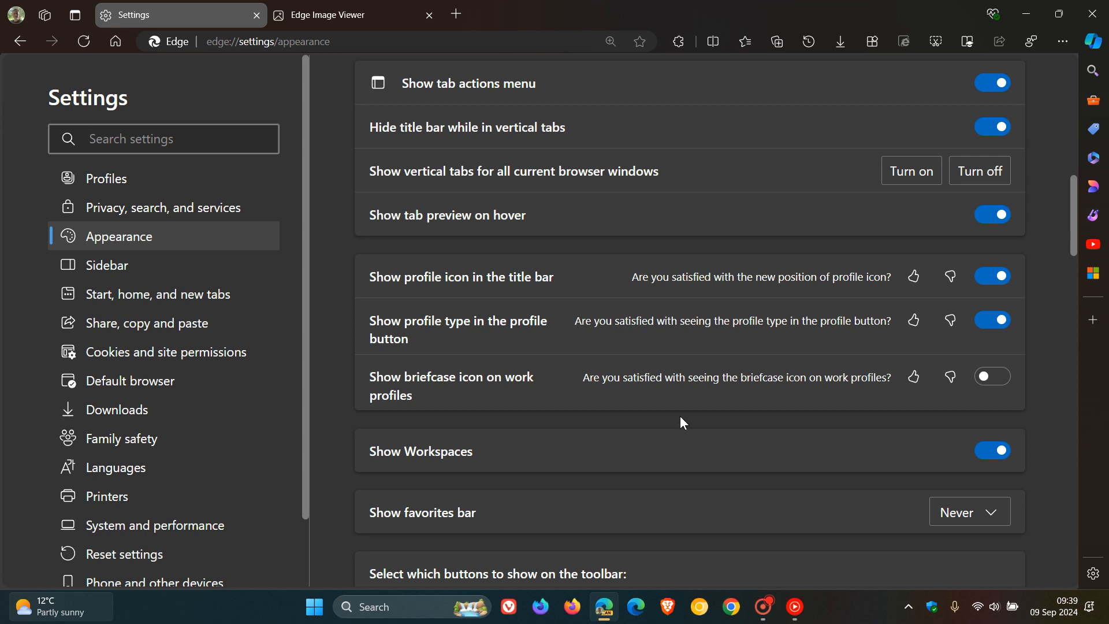
mouse_move(677, 423)
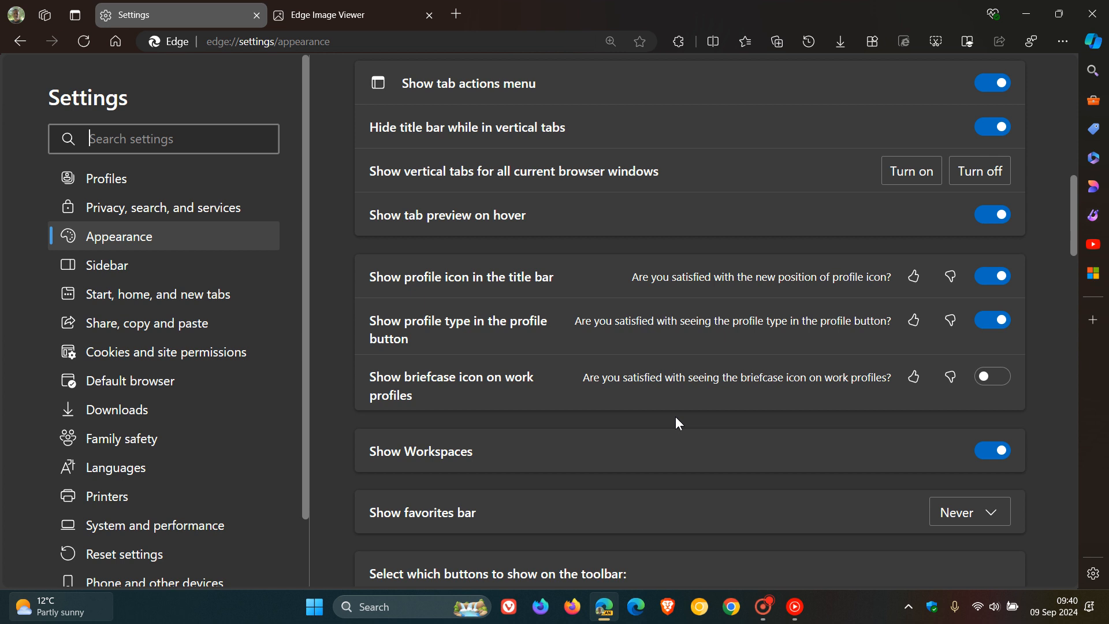
mouse_move(658, 422)
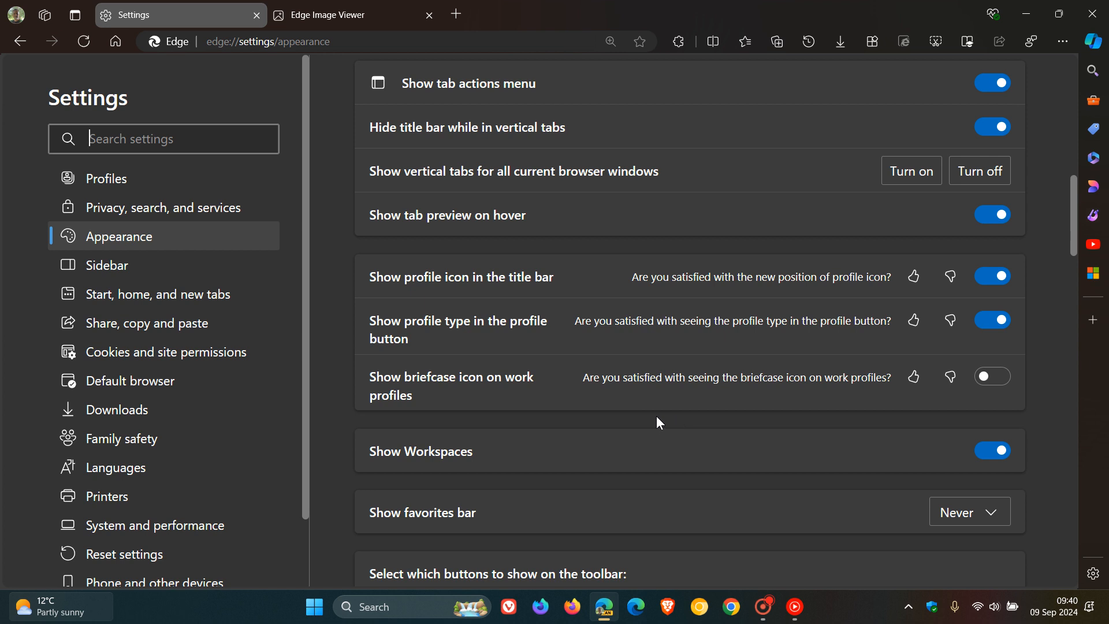
click(326, 14)
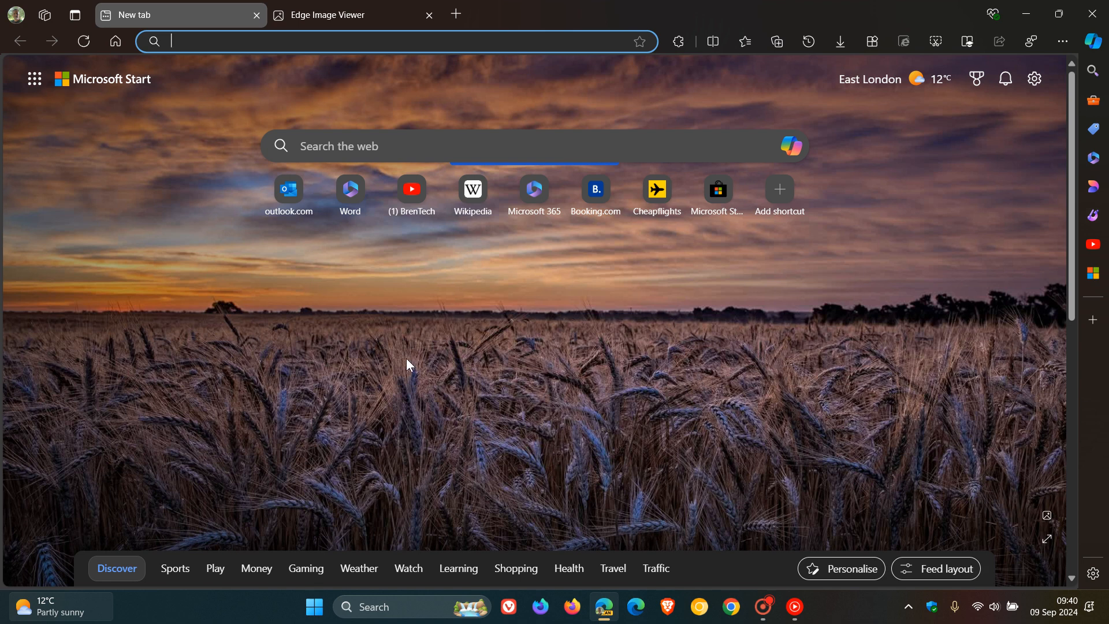
mouse_move(699, 334)
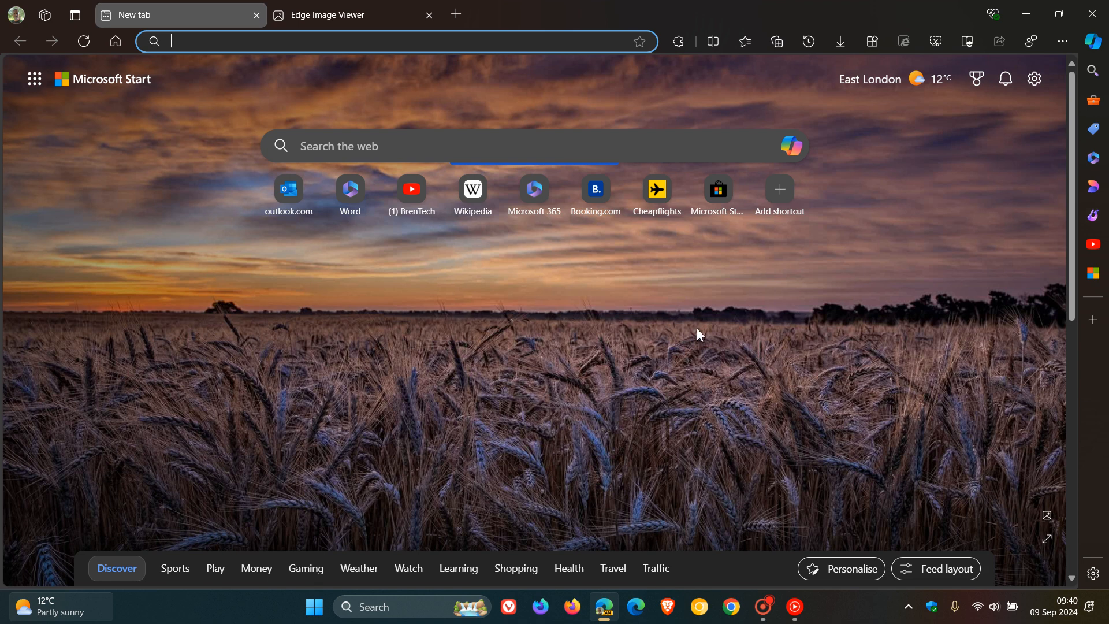